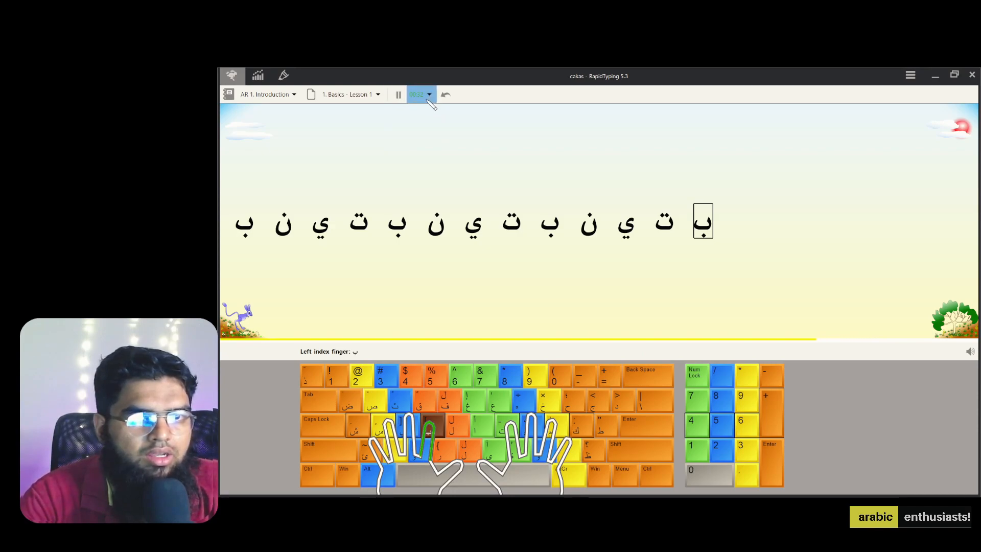
Step: Type part of the Basics Lesson 1 Arabic letter line, then pause the drill at about 26 seconds
click(416, 94)
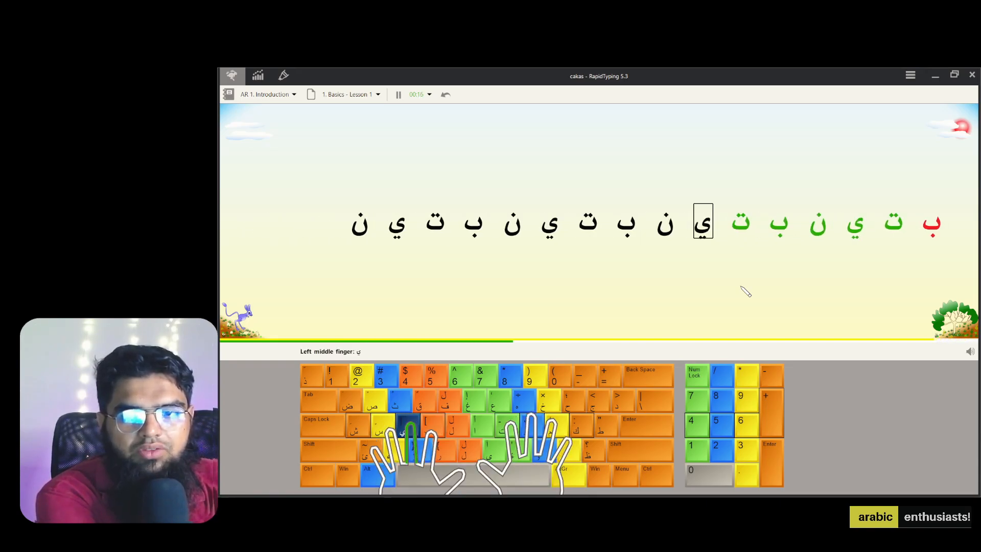
key(space)
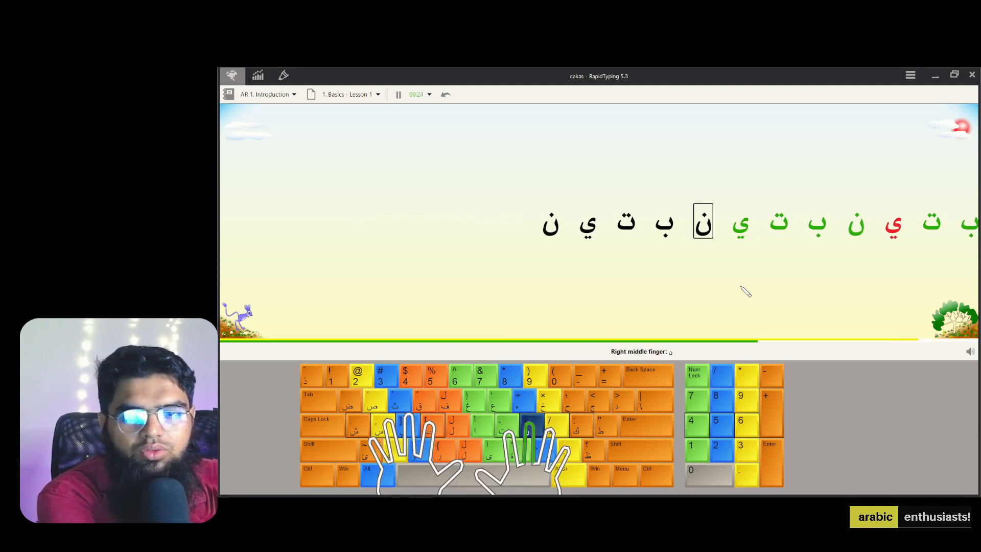
click(398, 95)
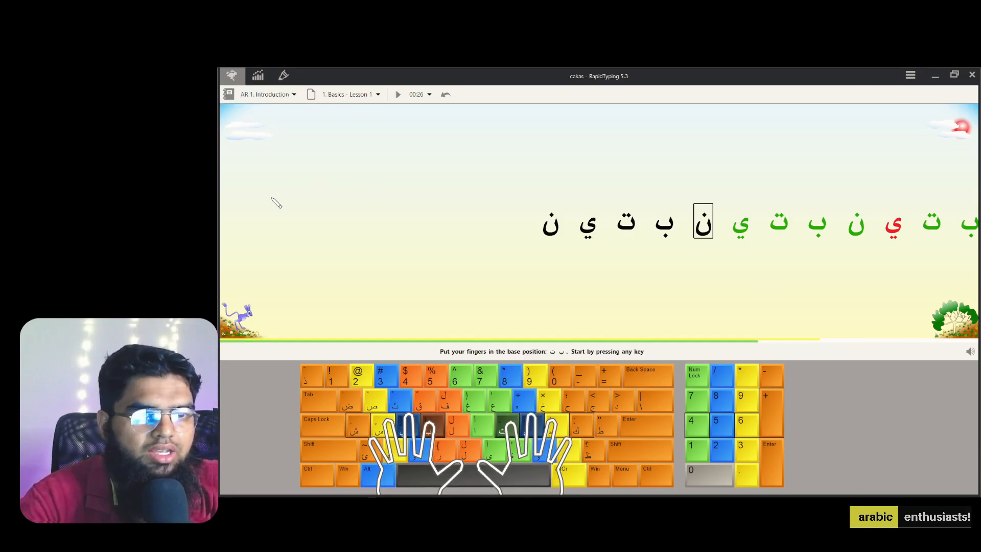
mouse_move(289, 120)
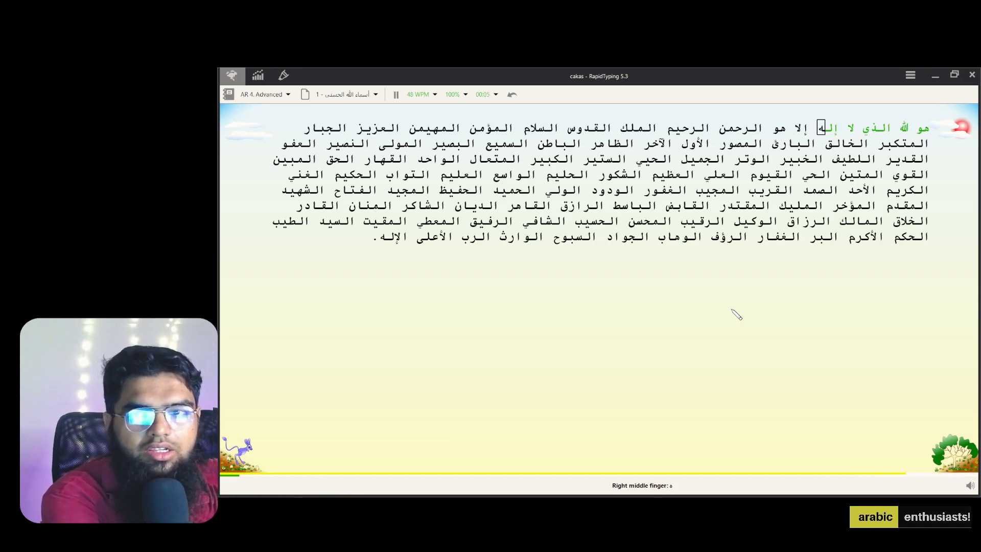
Step: Type the opening phrase هو الرحمن and the following names of Allah through المهيمن
text(هو)
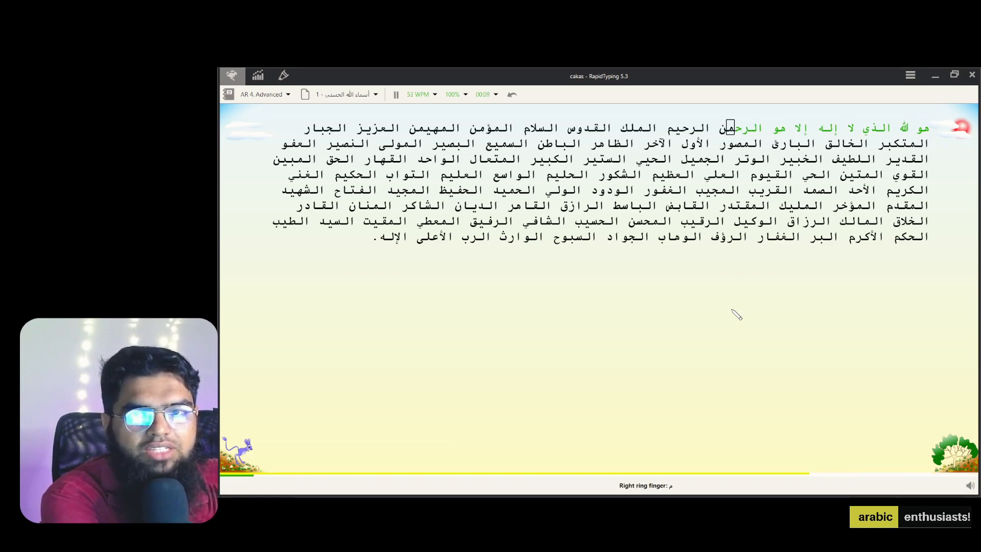
text(الرحمن الرحيم الملك القد)
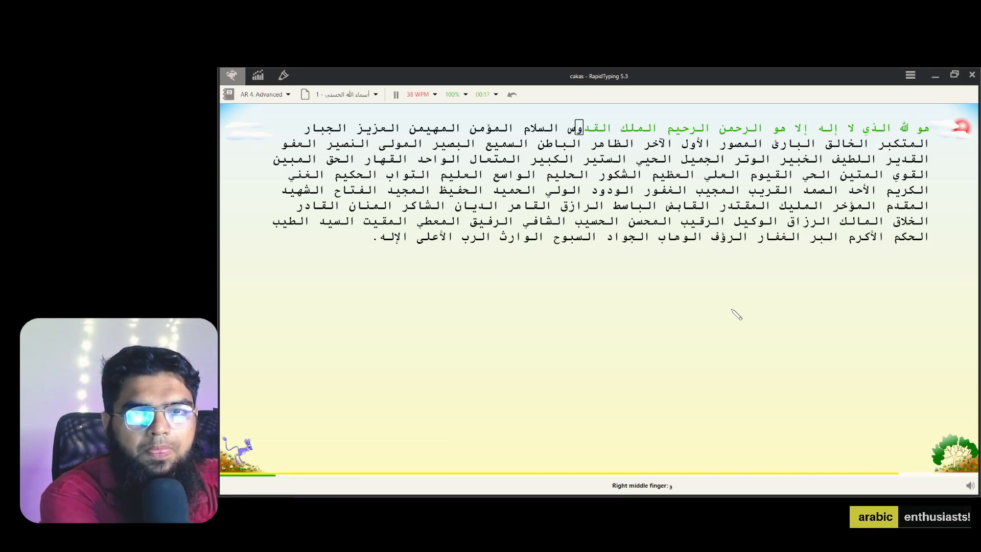
text(م)
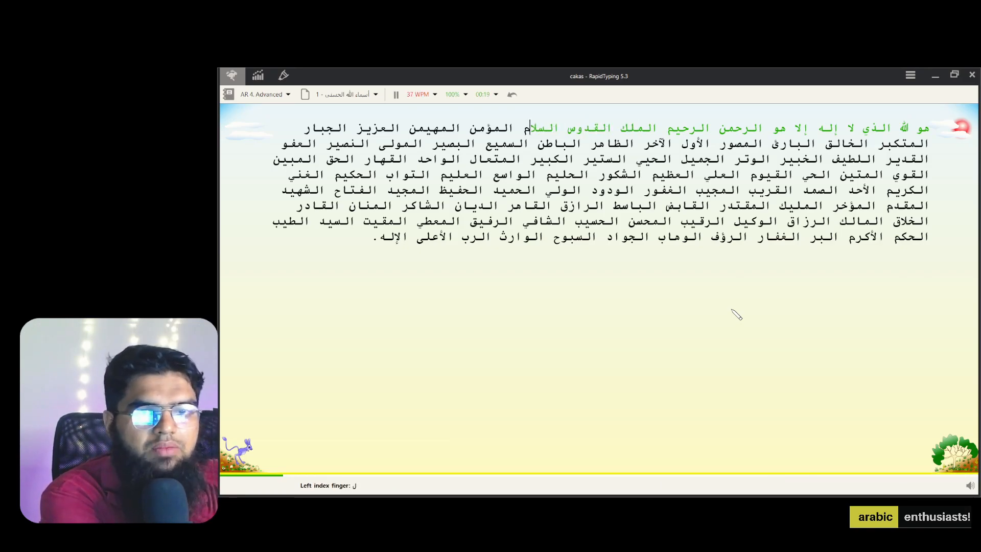
text(ؤ)
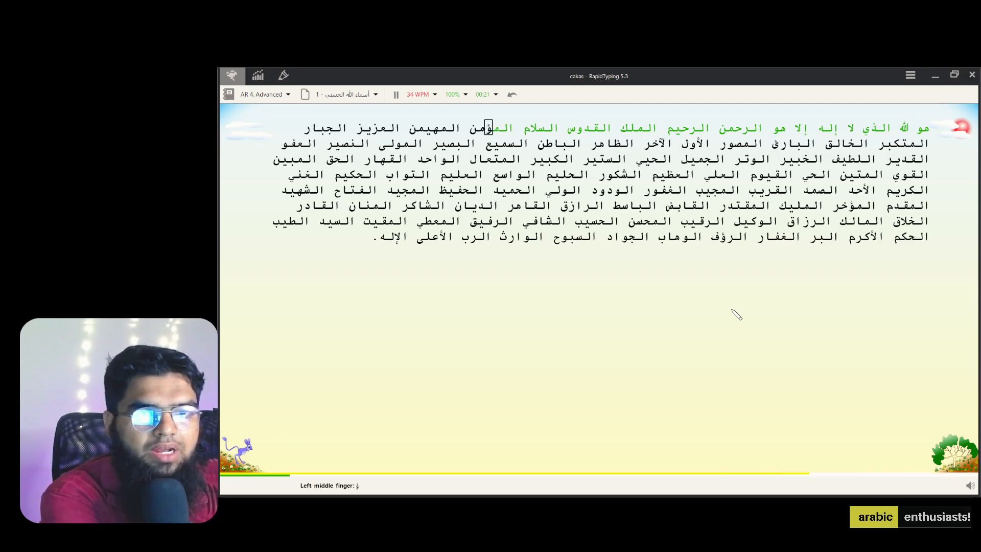
text(ا)
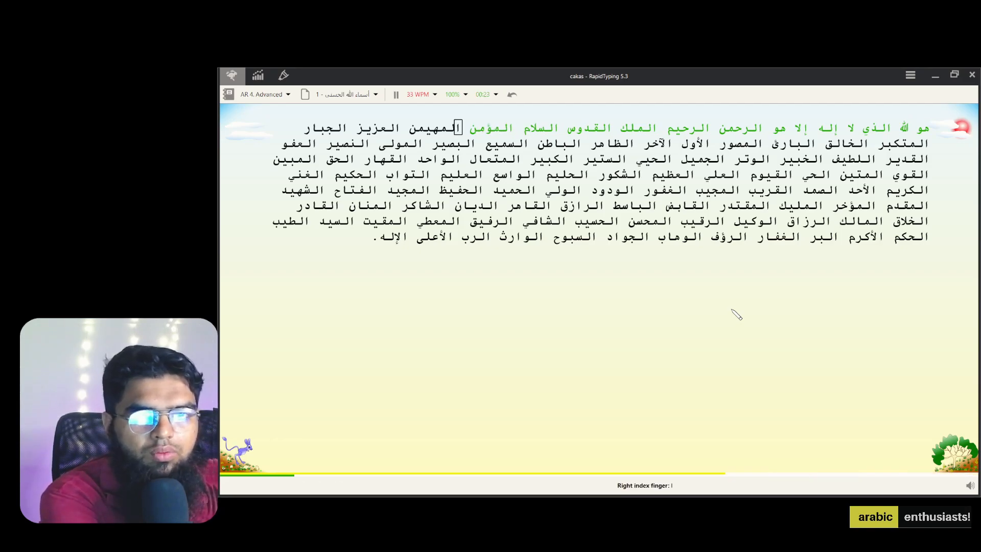
text(ى)
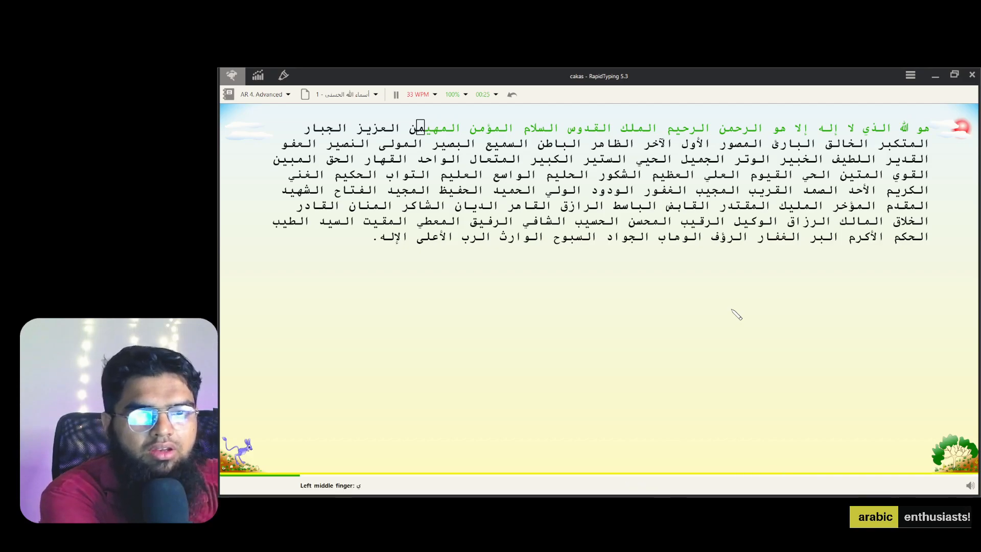
text(ا)
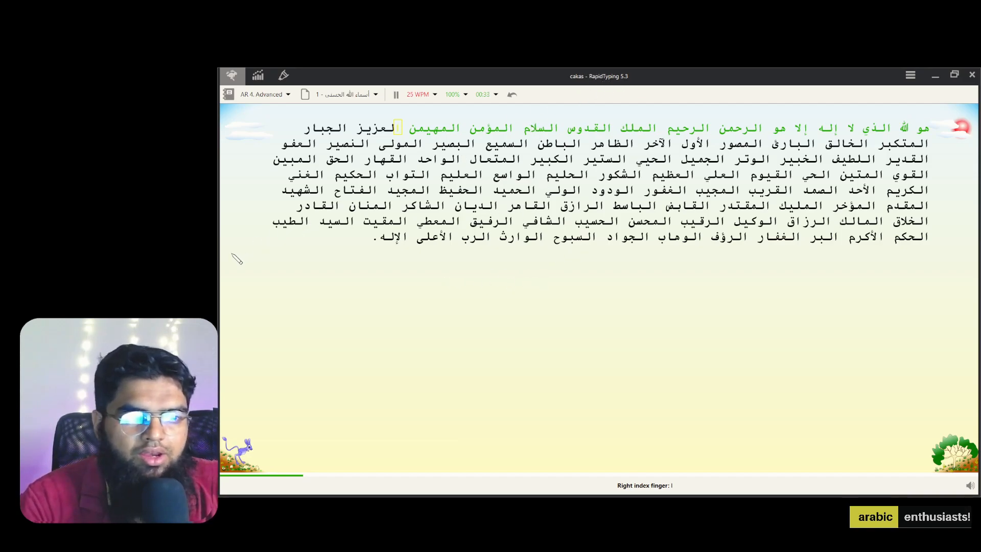
mouse_move(367, 338)
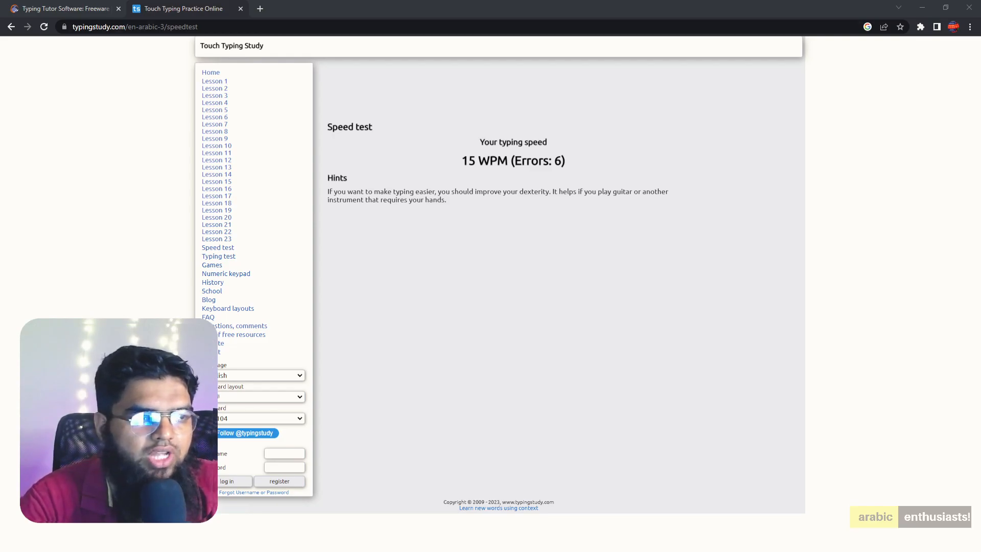
Step: Move from the 15 WPM speed test result to Lesson 1's New keys: Home row exercise
click(206, 72)
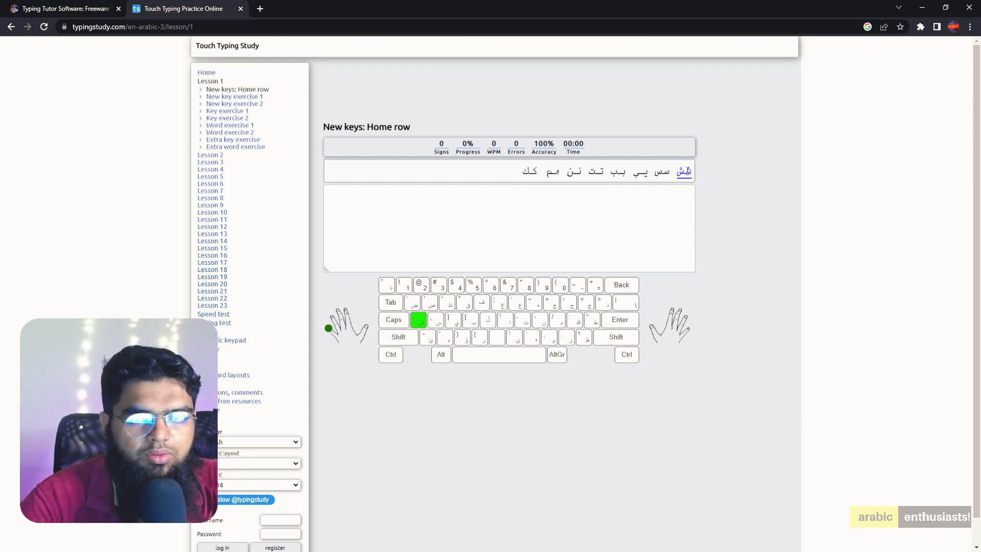
Step: Type the home-row pairs شش, ش, ب, ن at 97% accuracy, then switch to Lesson 23
text(شش)
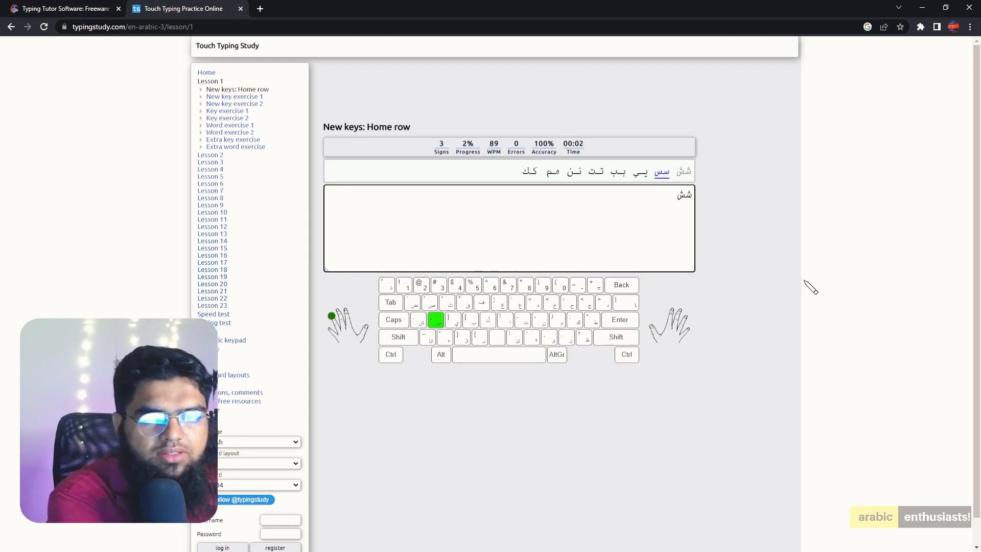
key(space)
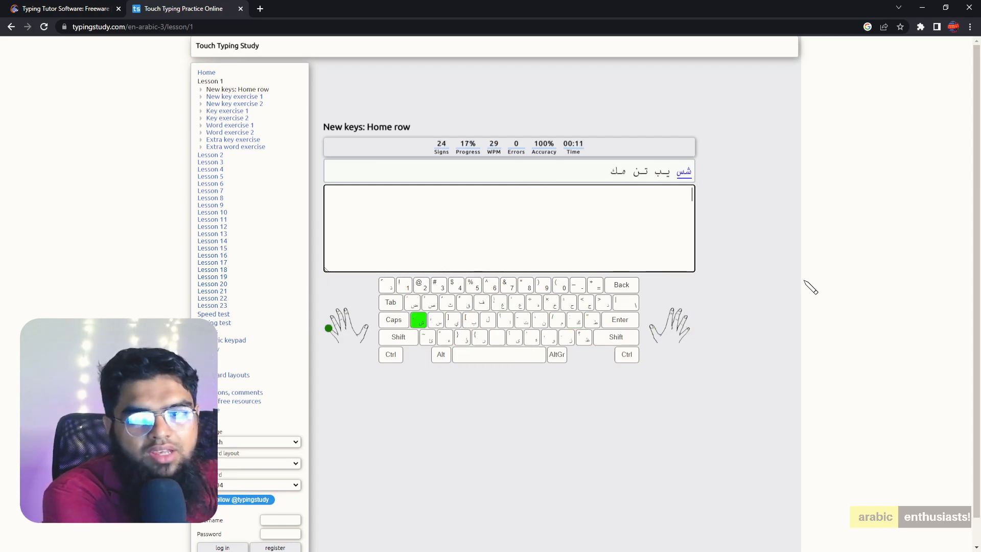
text(شش)
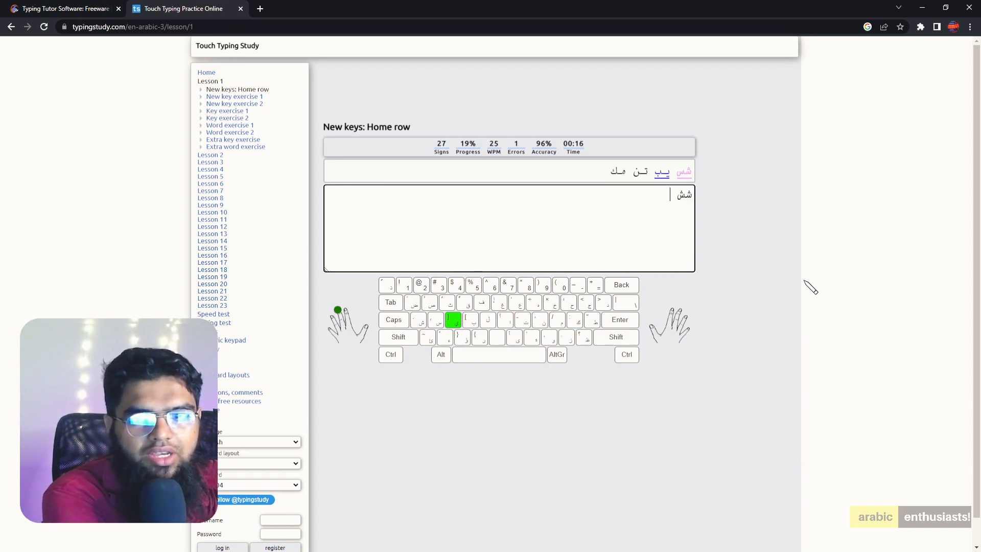
text(ب)
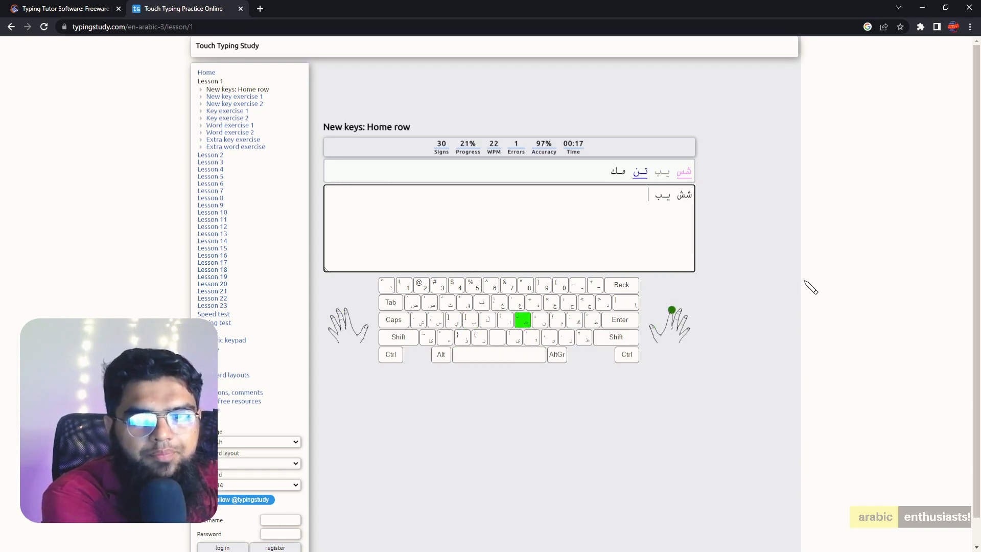
text(ن)
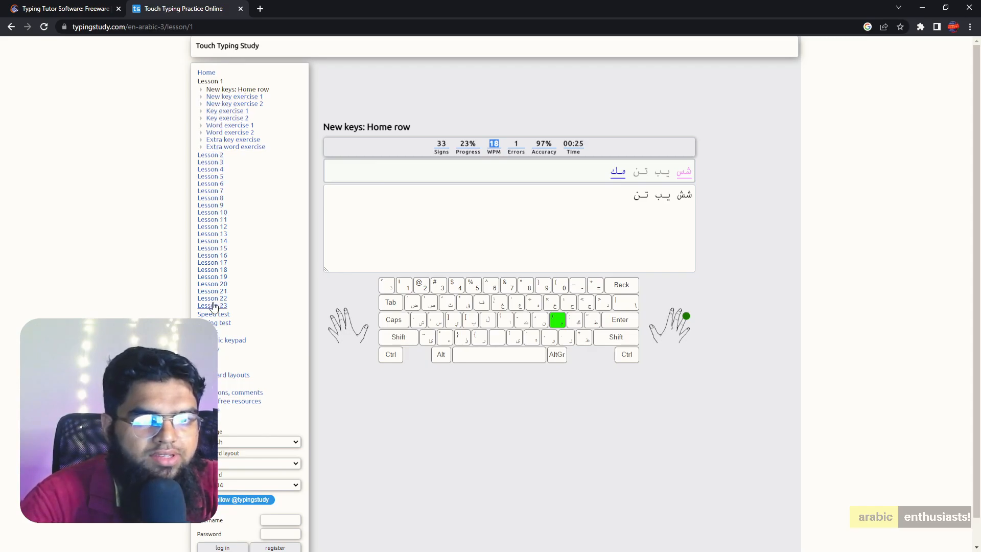
click(212, 306)
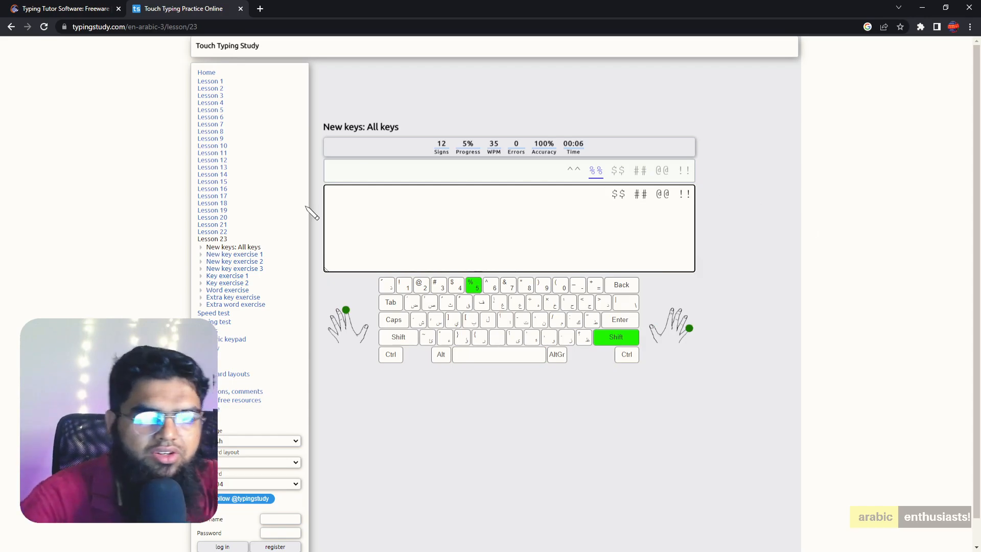
Step: Leave Lesson 23's symbol pairs and start Blind exercise 1 of Lesson 20
click(212, 217)
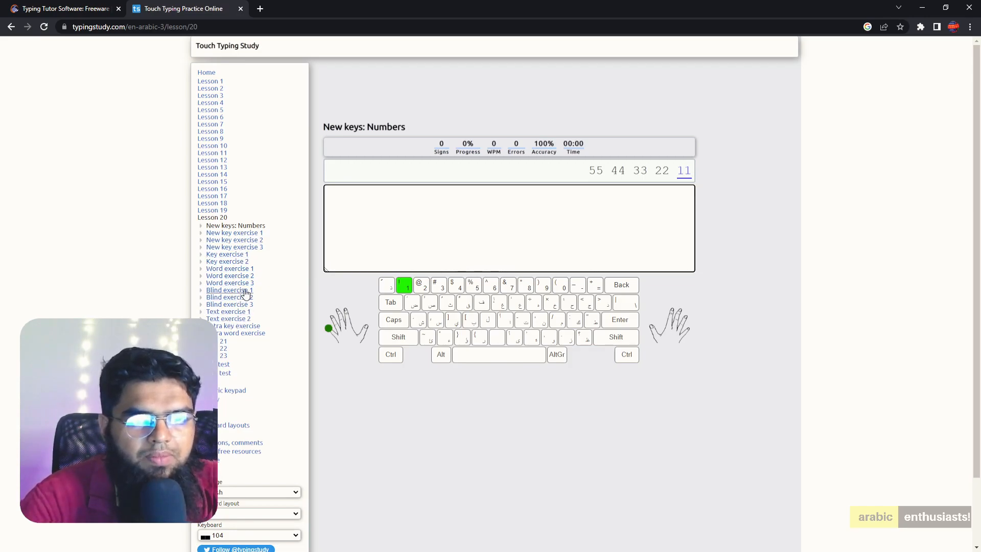
click(229, 289)
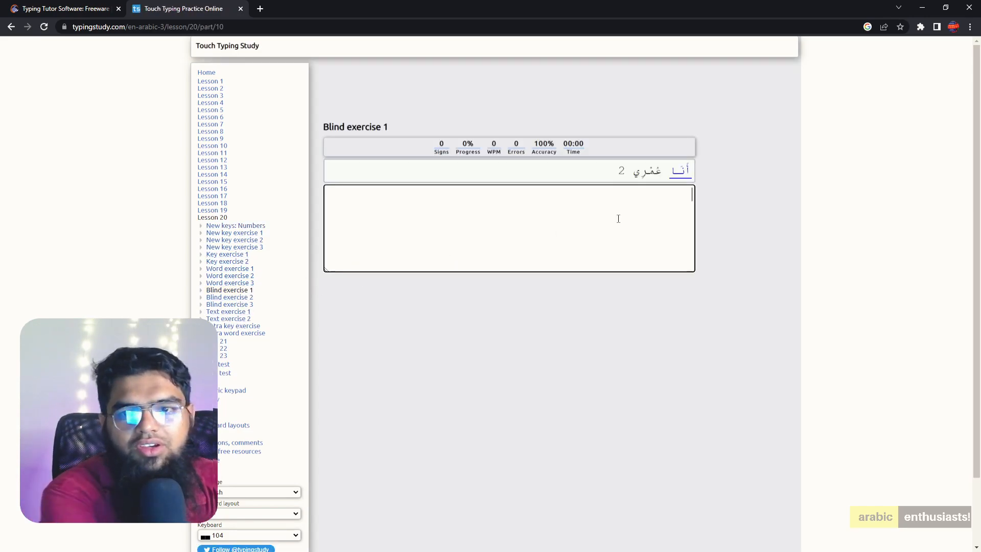
Step: Type the blind exercise text انا عمر وقد عم لفتر to 13%, then switch to the Arabic speed test
text(انا عمر)
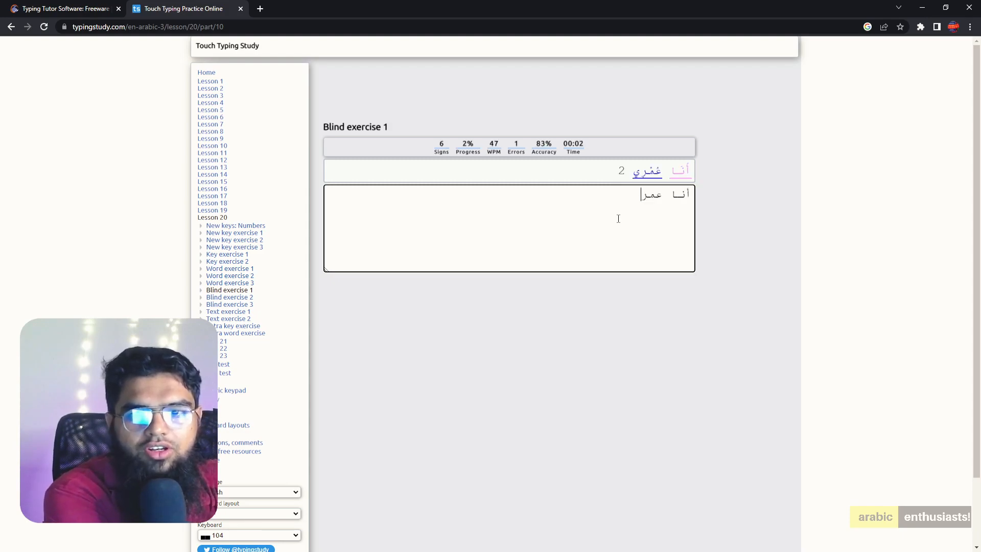
text(عم)
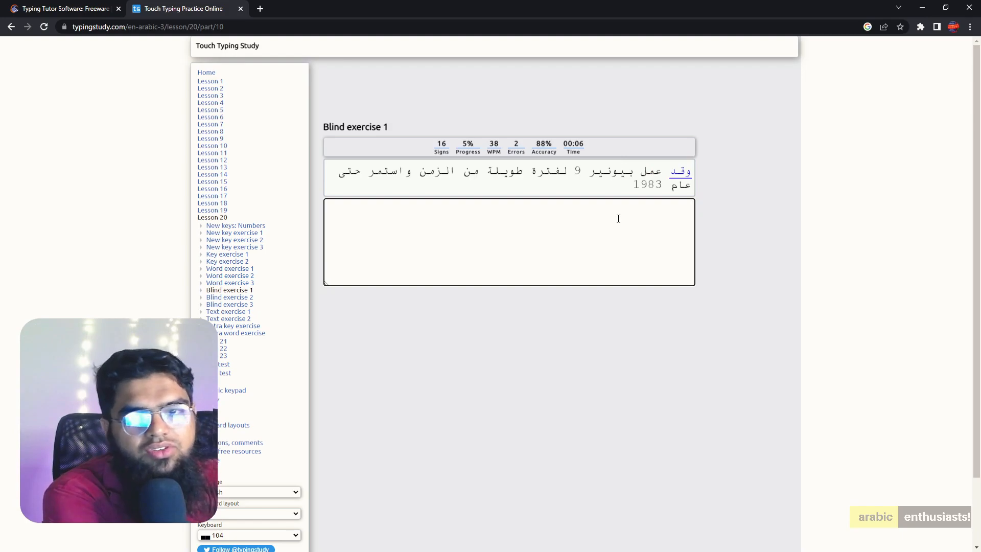
text(وقد عمل بيونير 9)
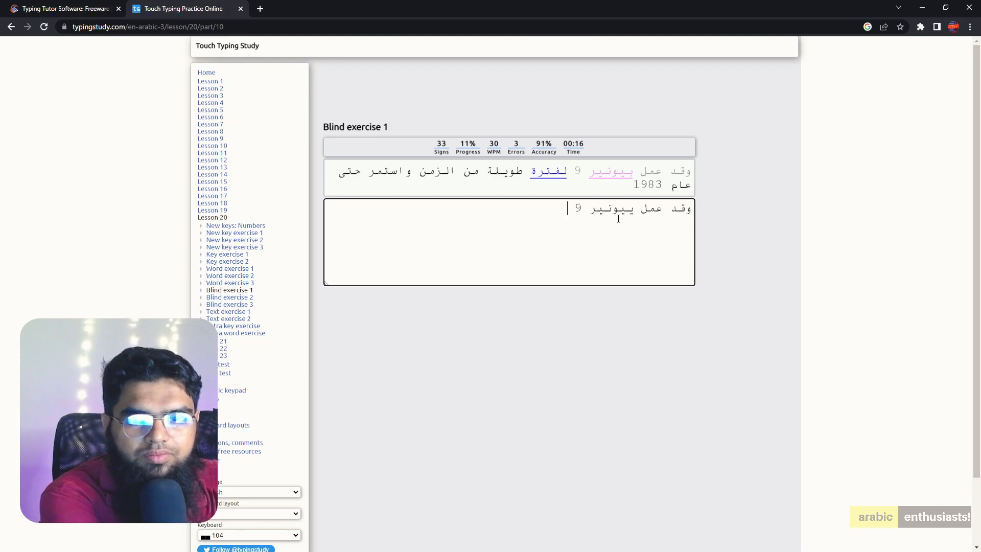
text(لفترة)
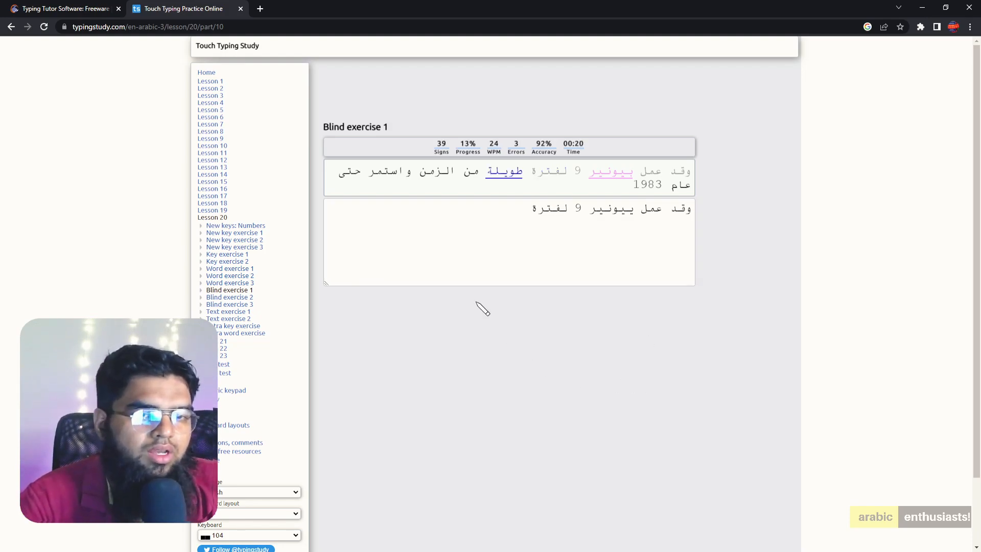
mouse_move(377, 308)
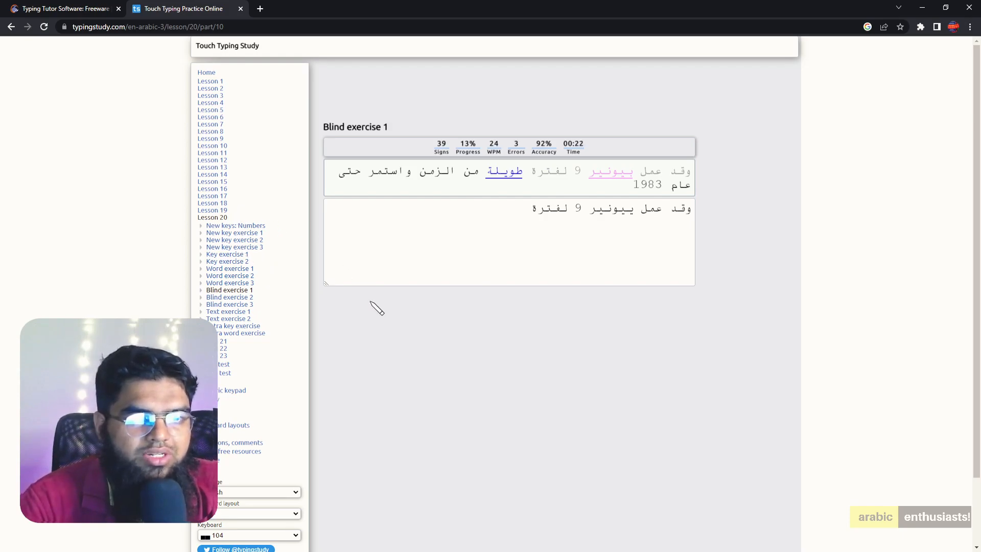
text(@)
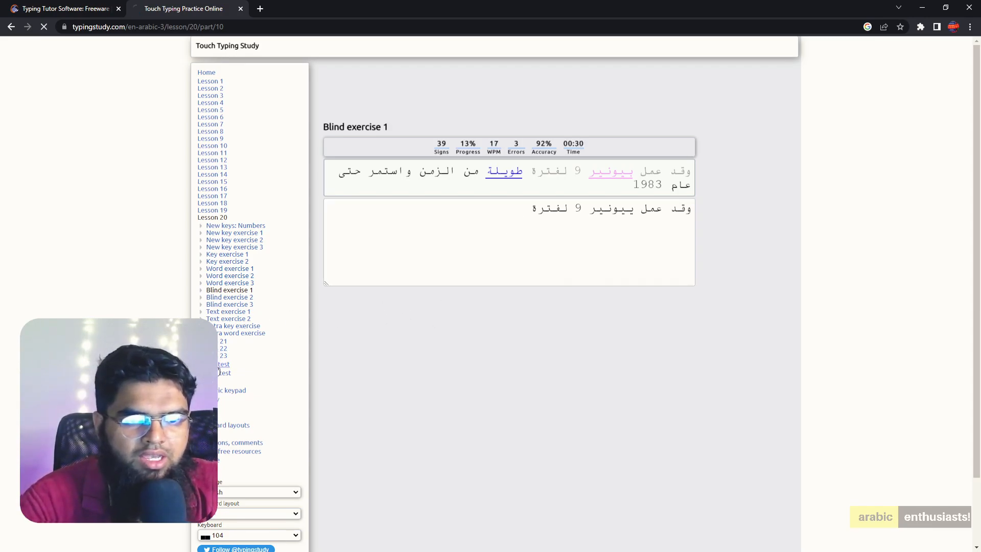
click(217, 248)
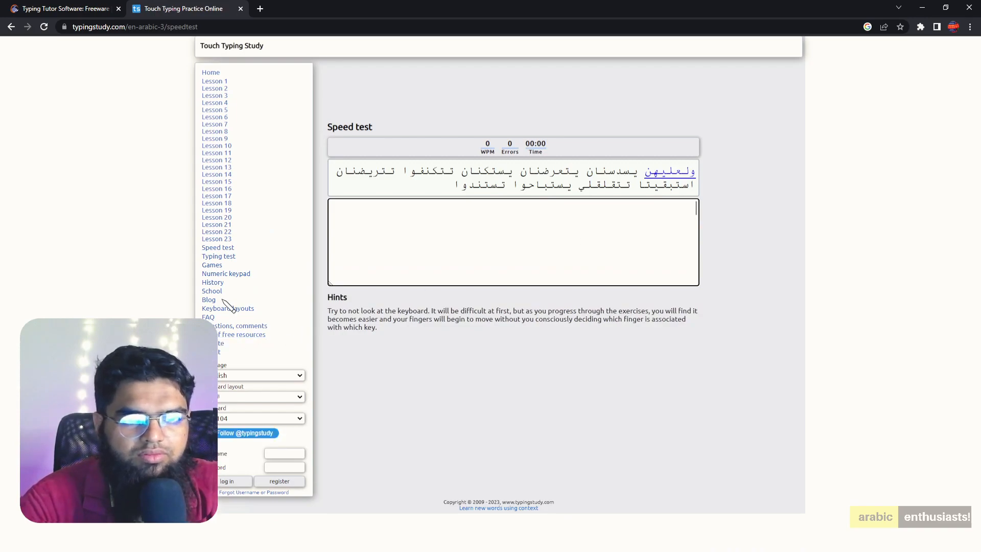
Step: Type the speed test's first three Arabic words error-free within 22 seconds
text(و)
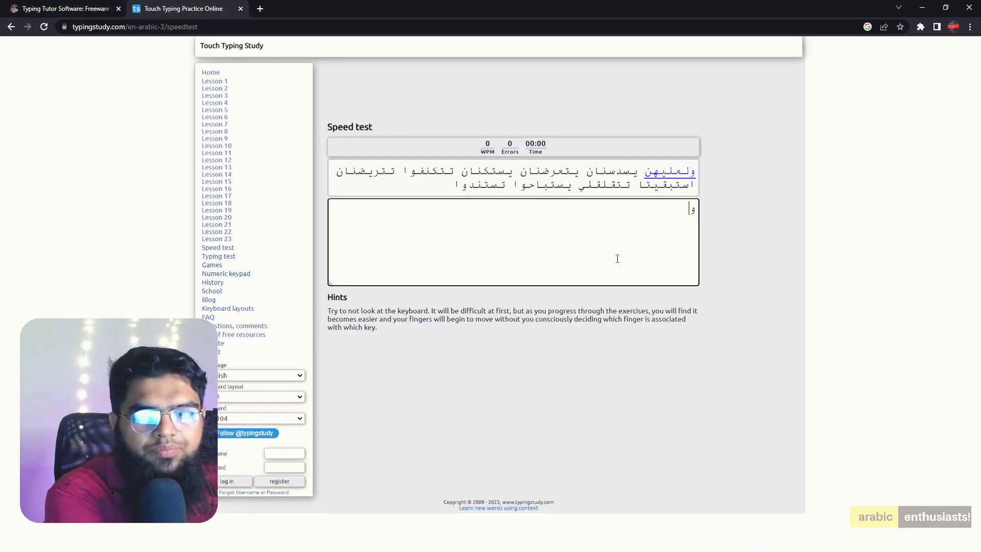
text(ولعليهم)
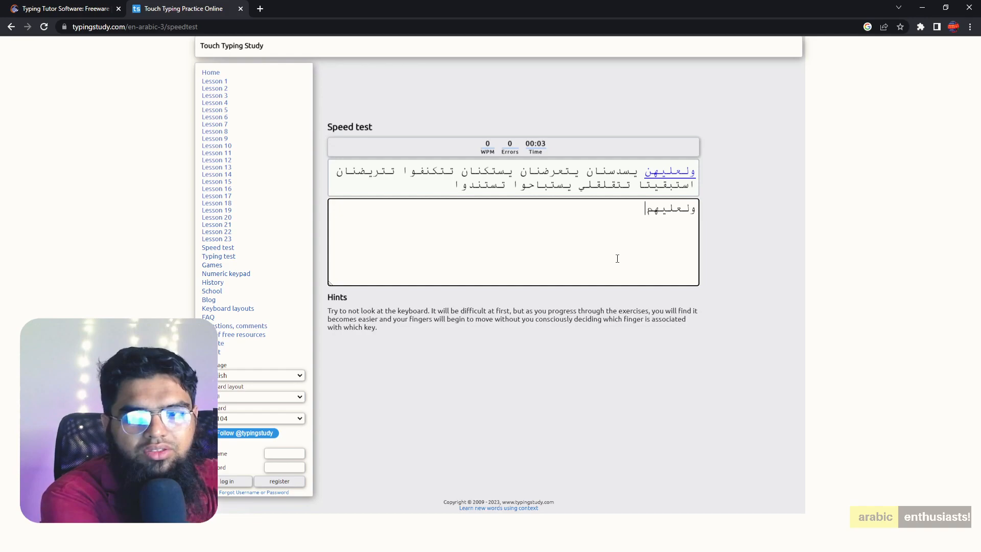
text(ي)
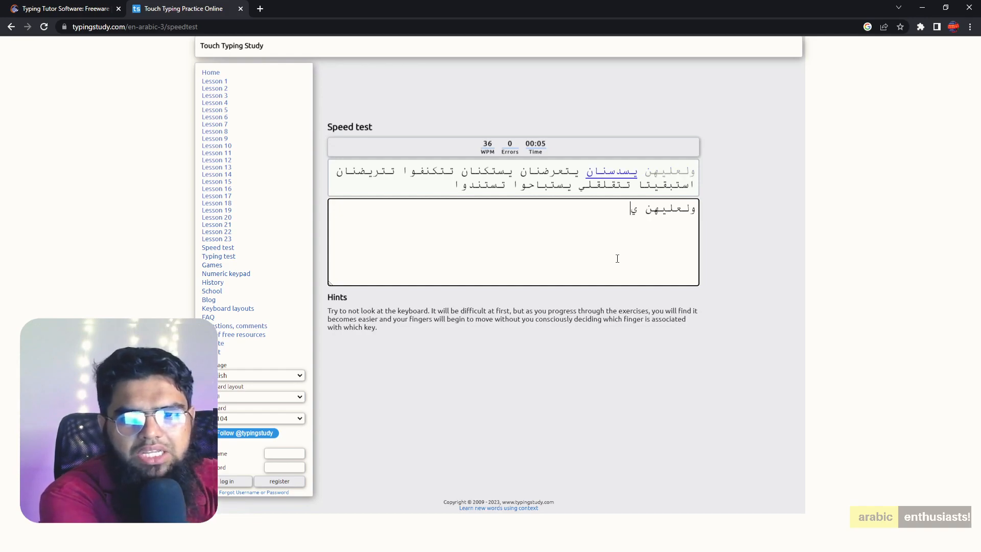
text(يسدسنان)
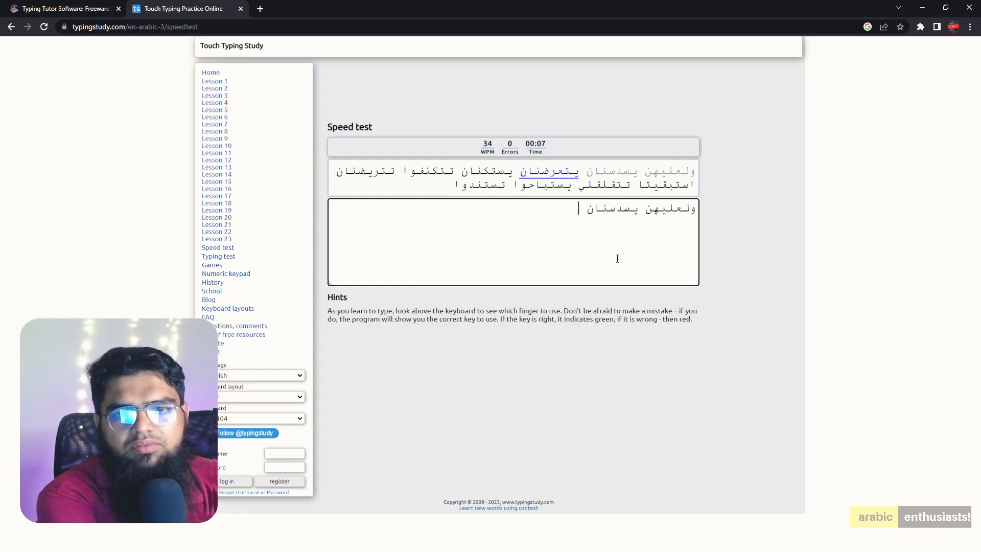
text(يتعرضنان)
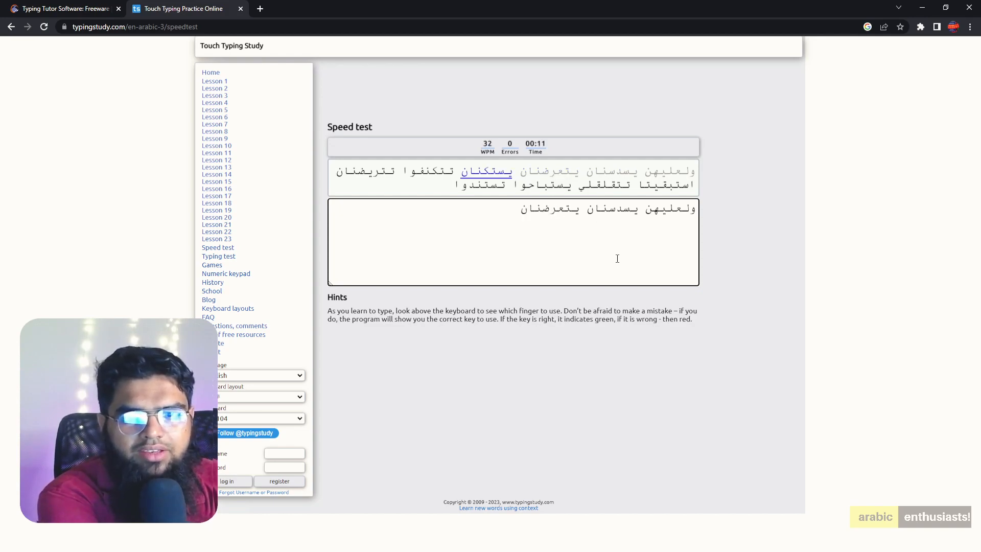
text(يستكنان)
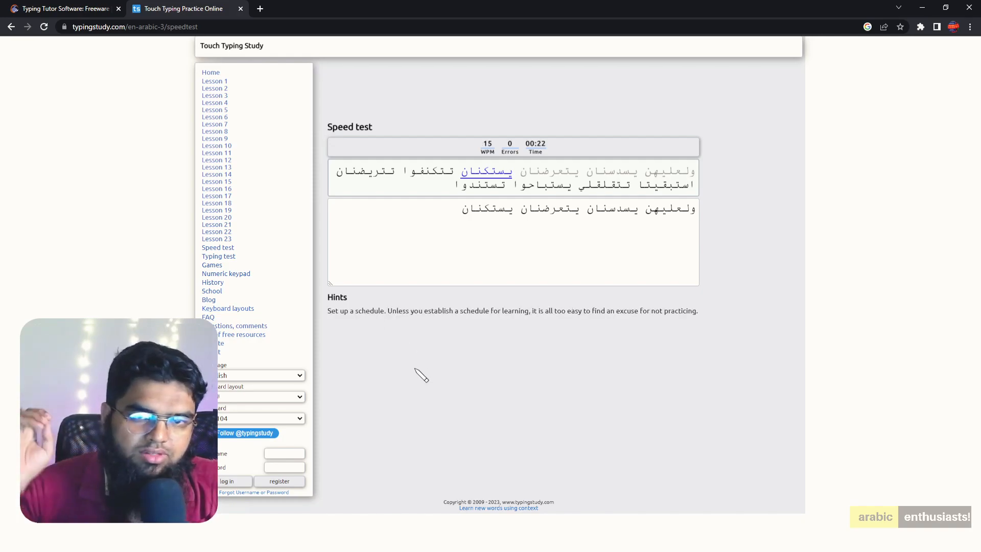
Step: Start Lesson 1's home-row exercise again and type شش, س, ب to 6% with no errors
click(214, 81)
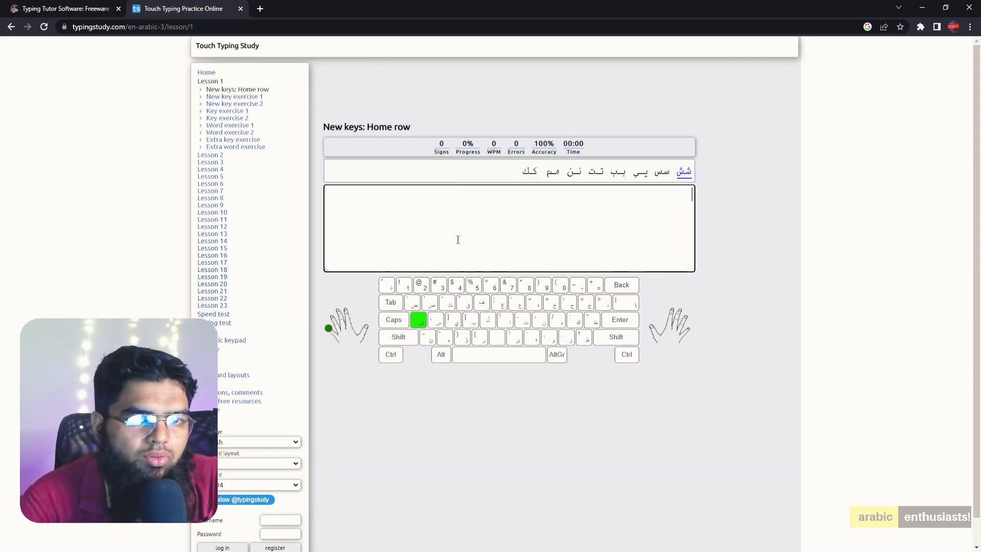
key(space)
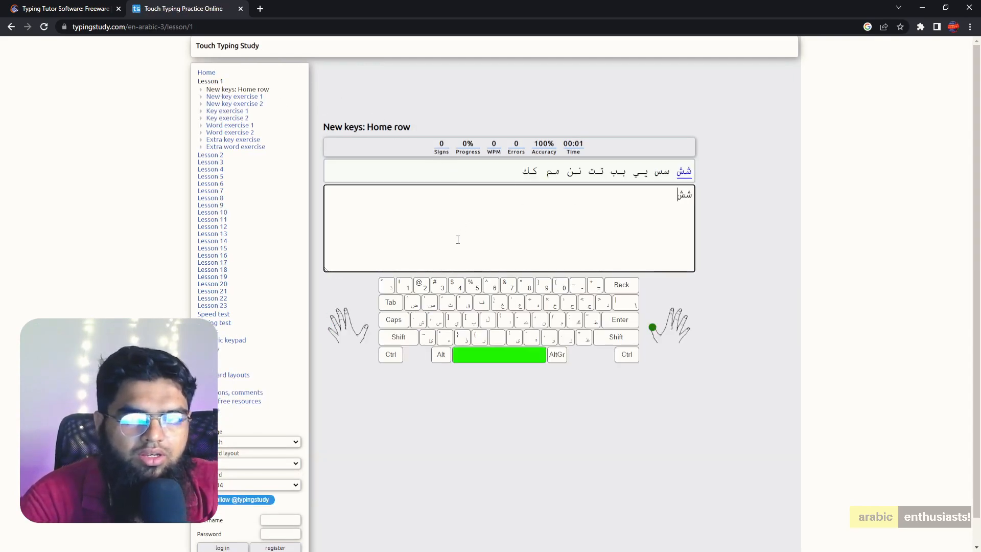
text(شش)
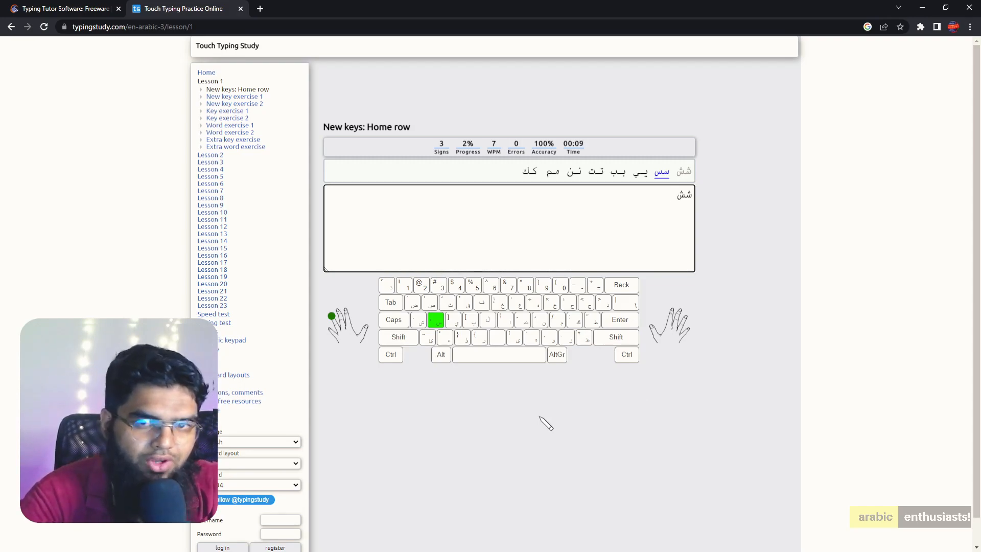
text(سس يي)
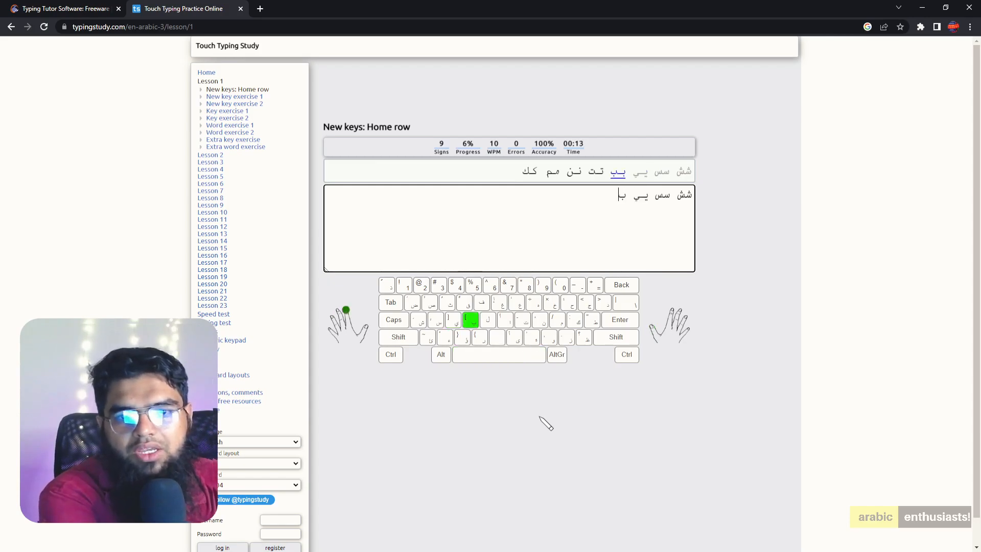
text(ب)
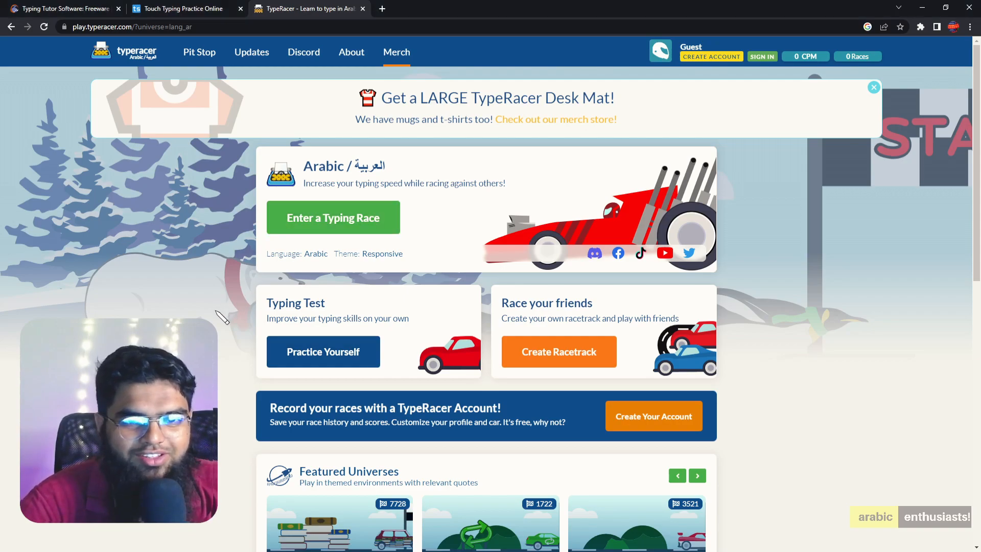
Step: Enter an Arabic typing race and wait at the countdown lights
click(333, 218)
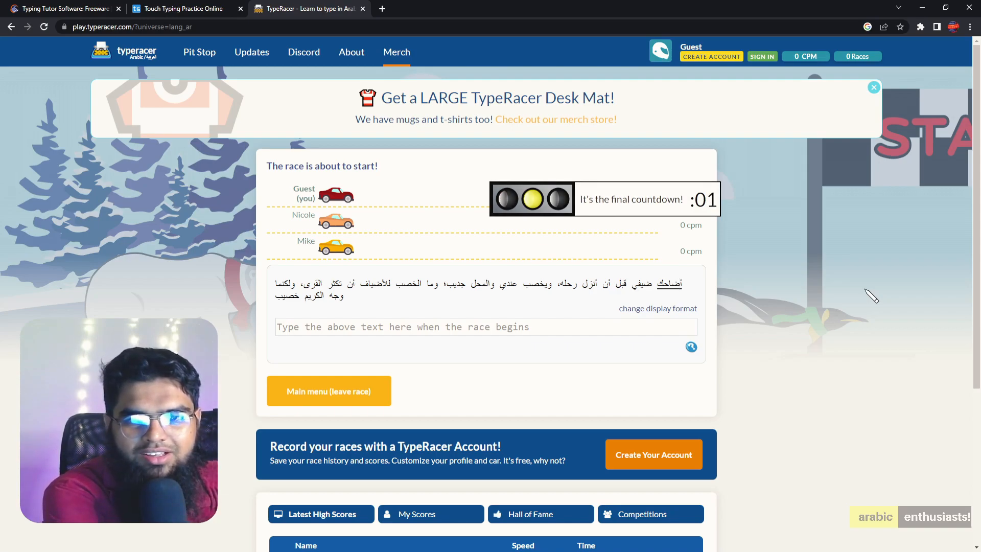
Step: Type the race quote's first nine words until the typo alert flags جديب's missing punctuation
text(Hw)
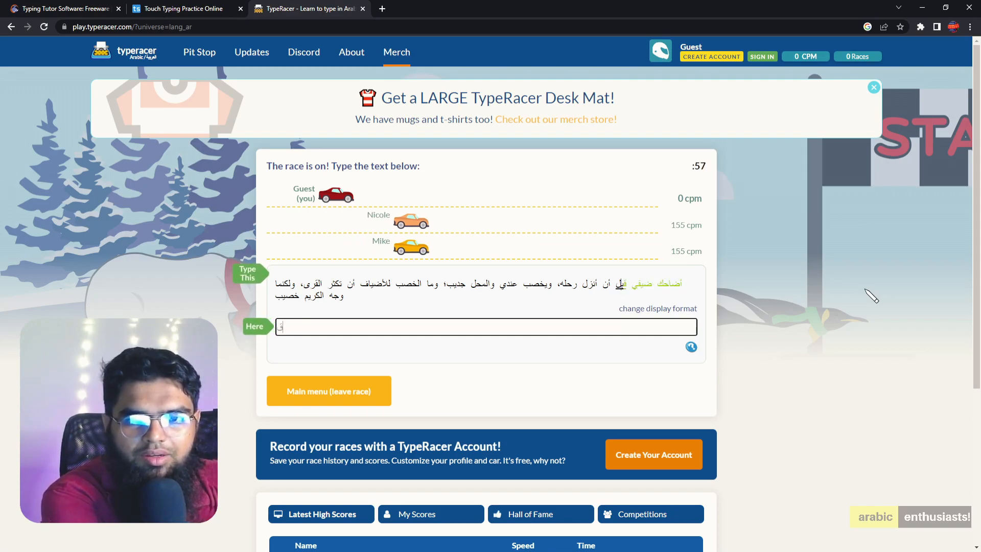
text(أ)
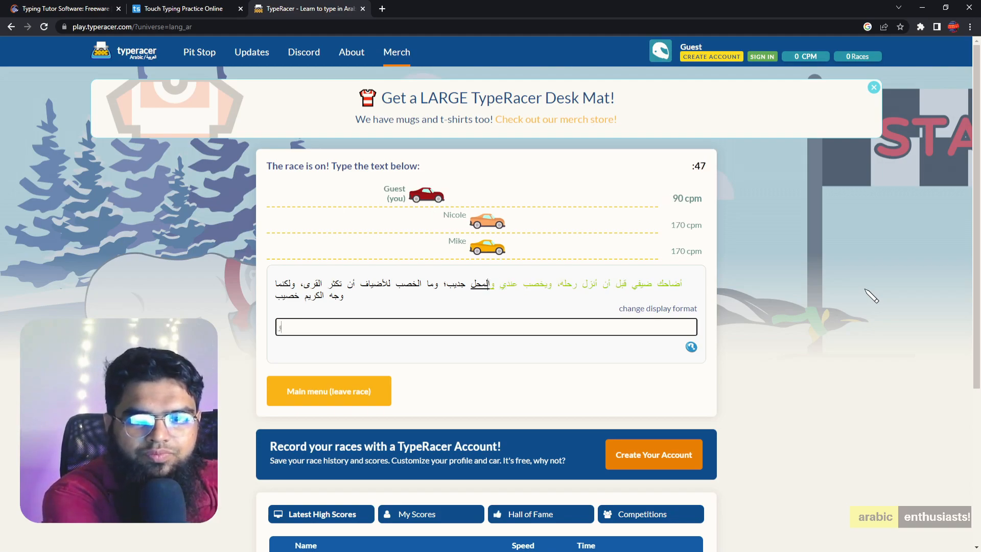
text(والمحل)
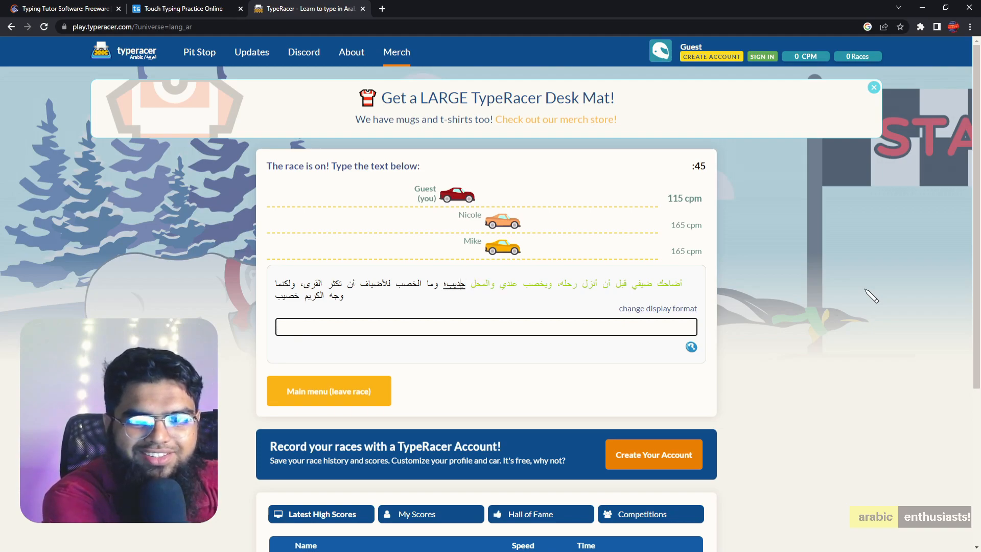
text(جديب: و)
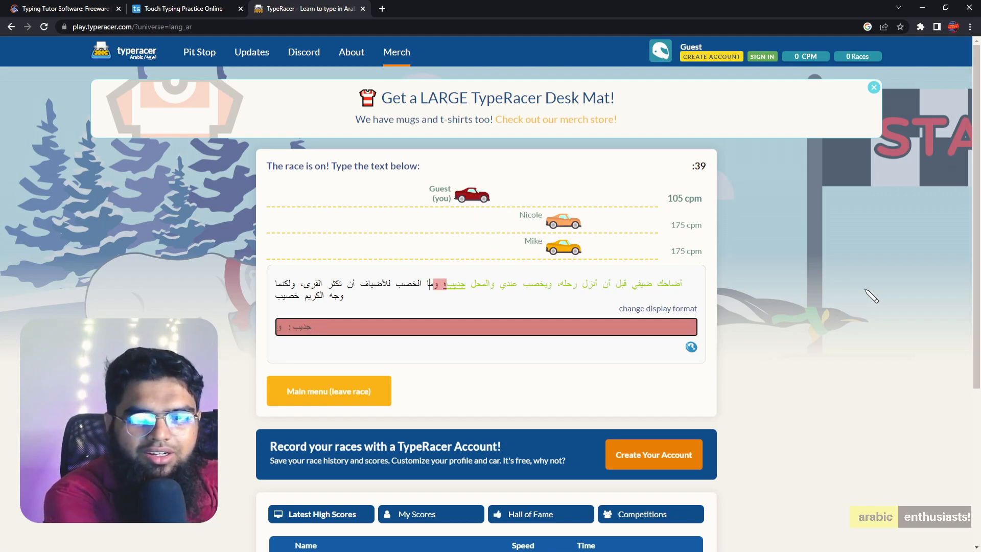
text(جديب)
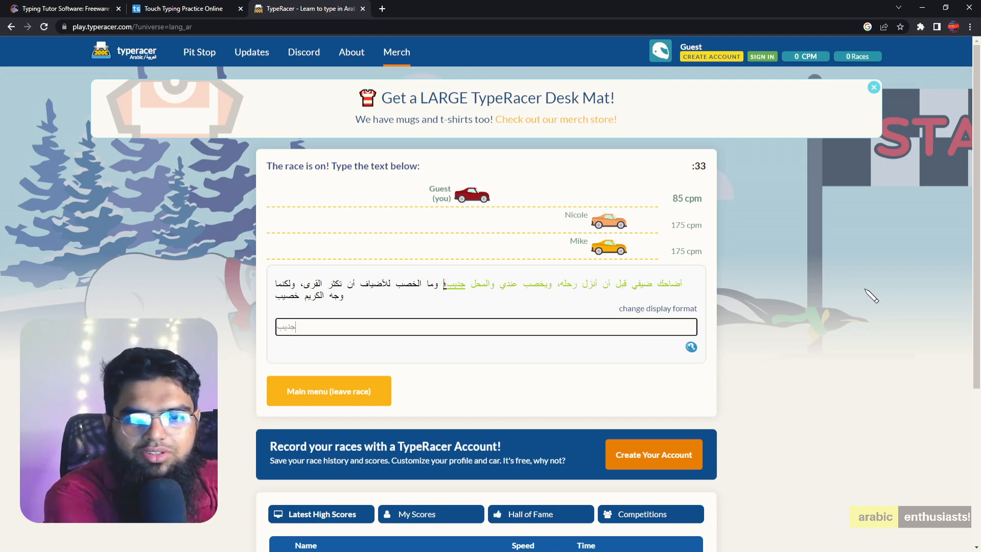
text(ومنا)
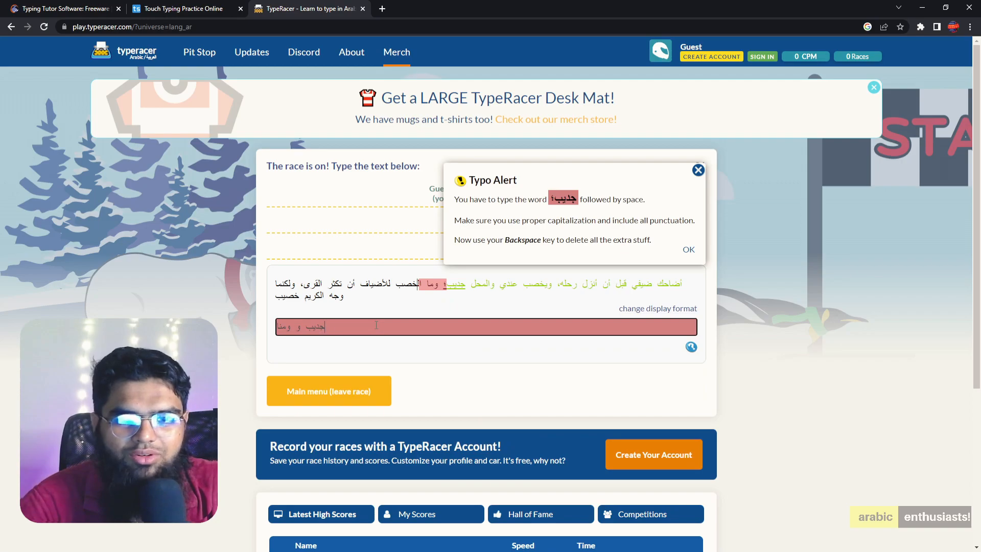
Step: Delete the mistyped characters, then leave the expiring Arabic race for the main menu
key(backspace)
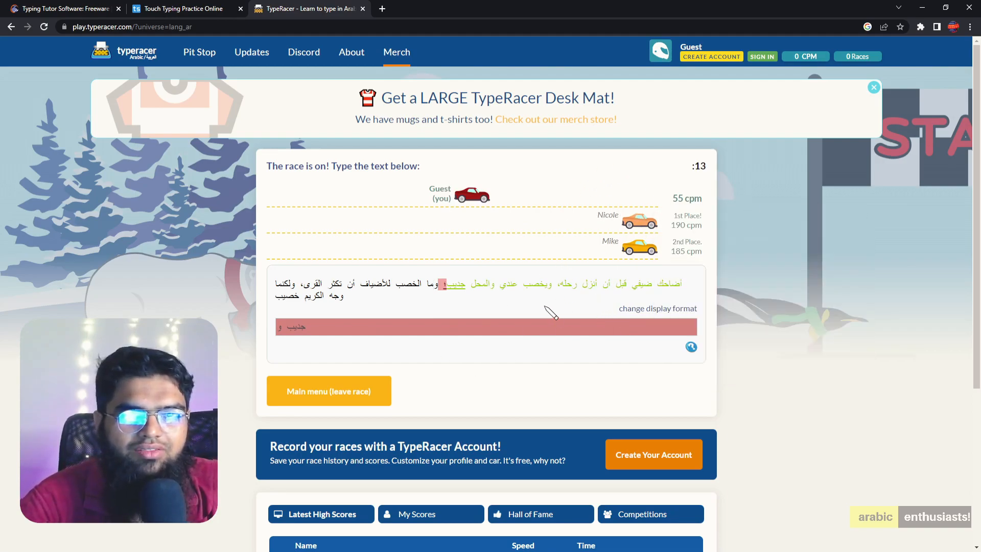
mouse_move(744, 234)
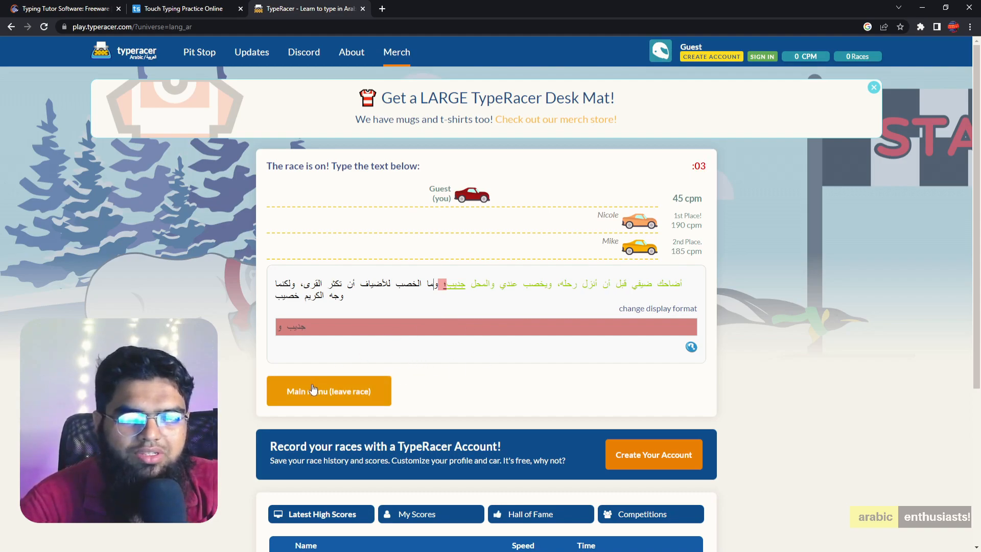
click(328, 391)
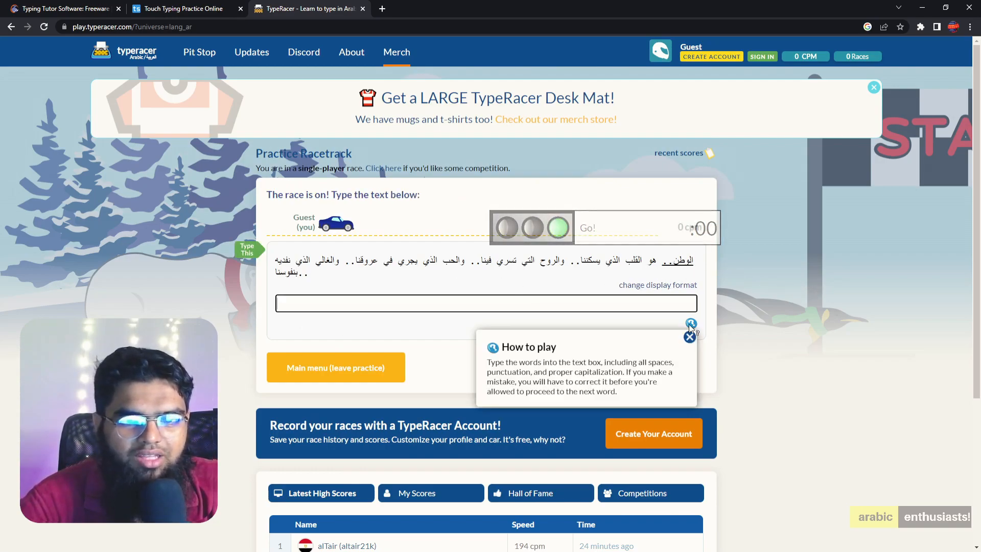
Step: Dismiss the 'How to play' tooltip so the Arabic practice passage is ready to type
click(690, 337)
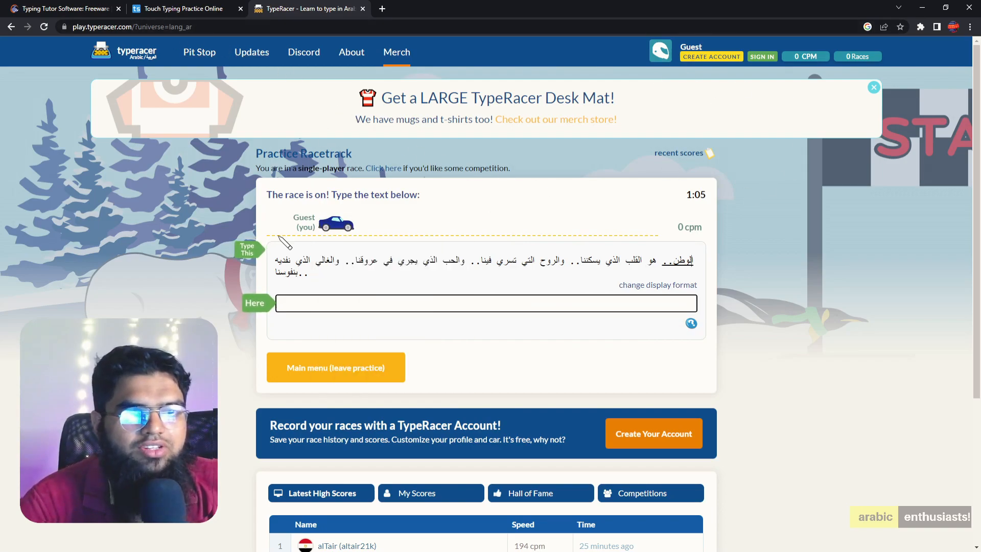
click(691, 323)
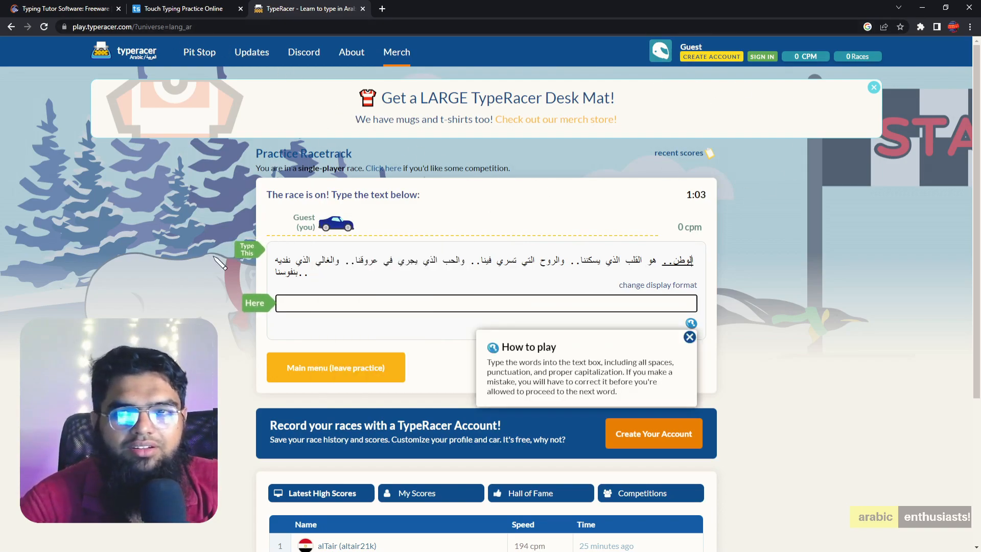